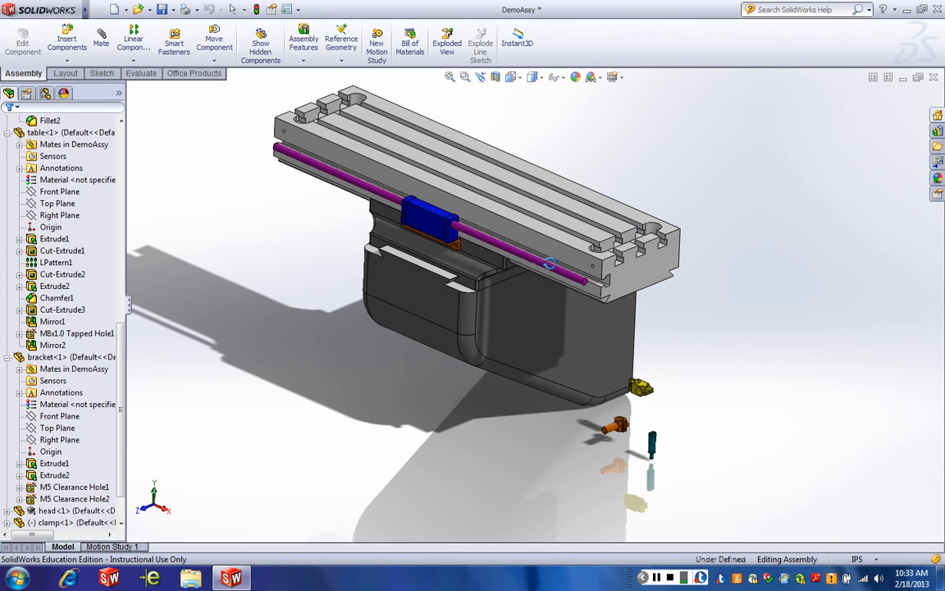
# Mate the pin concentric to the table's end hole and coincident (flush) with that end
pyautogui.moveTo(550, 263); pyautogui.dragTo(574, 369)
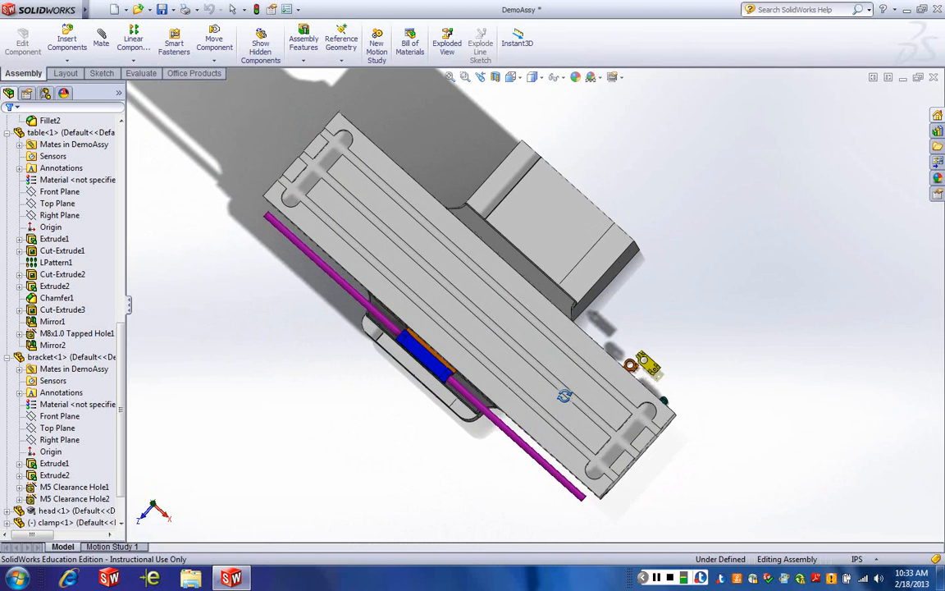
pyautogui.moveTo(564, 395); pyautogui.dragTo(557, 304)
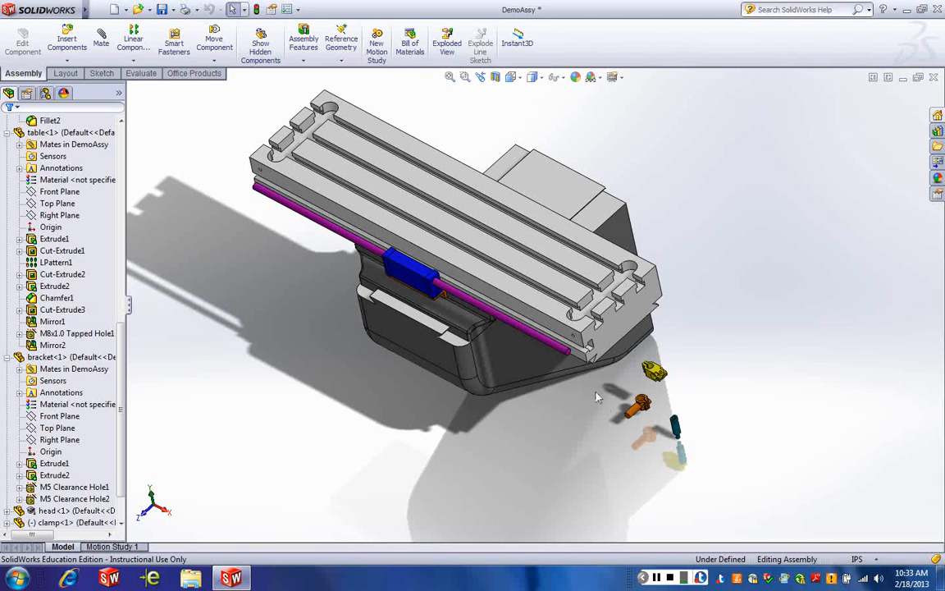
pyautogui.moveTo(666, 428)
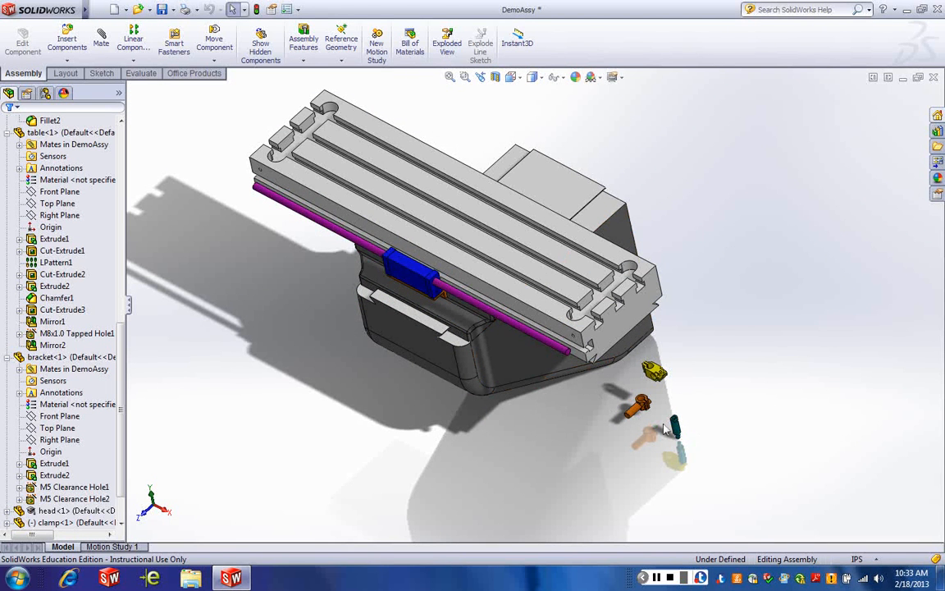
pyautogui.moveTo(493, 346)
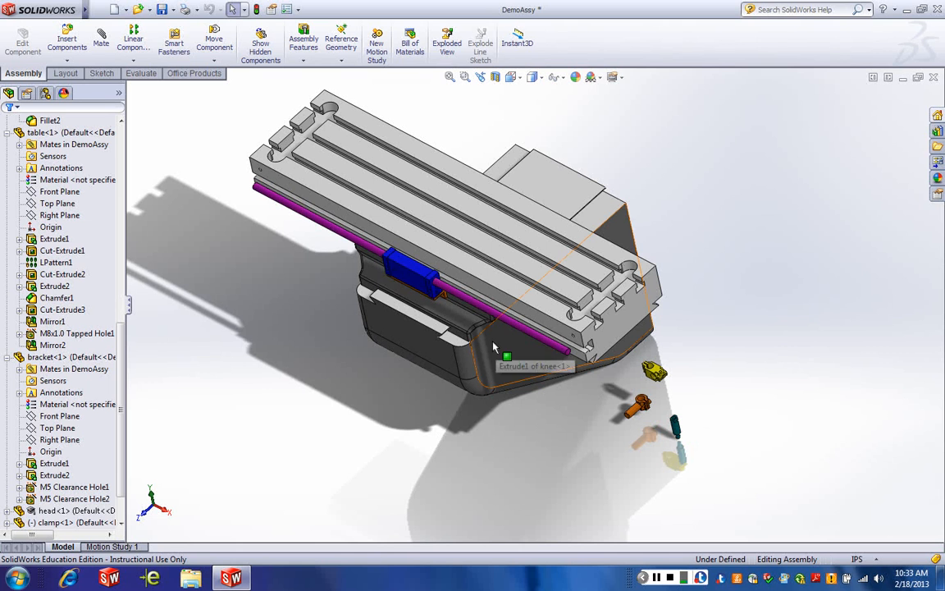
pyautogui.moveTo(503, 345)
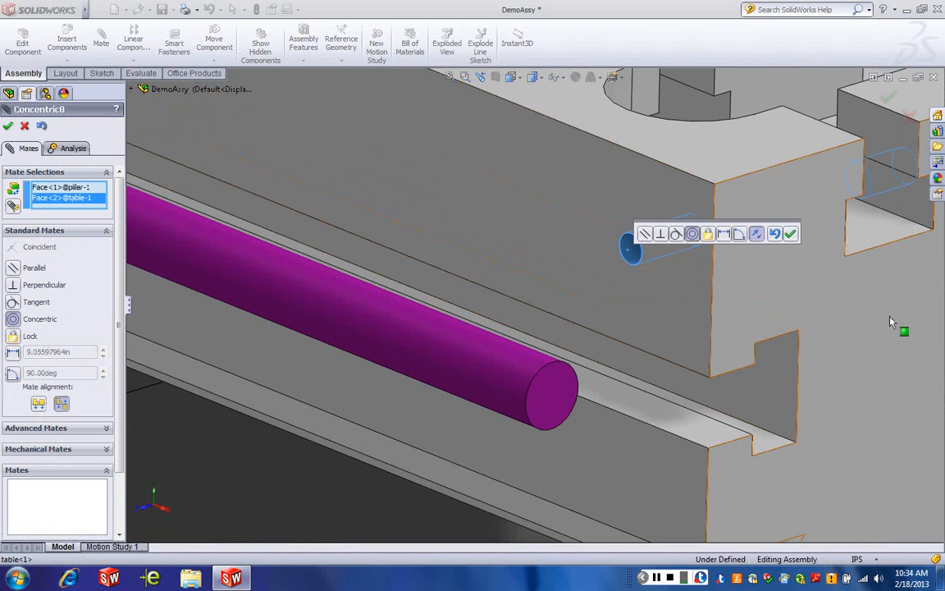
pyautogui.moveTo(758, 292)
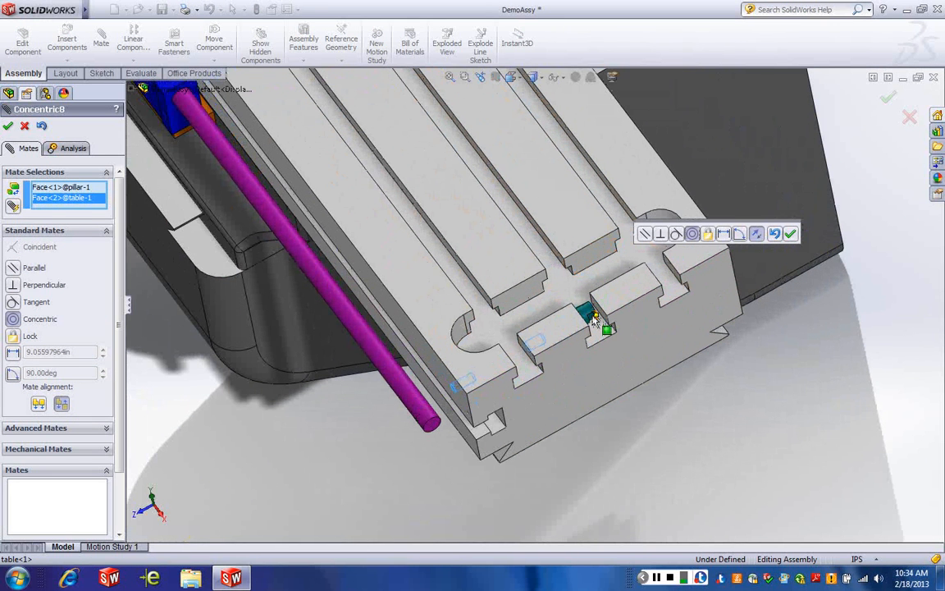
pyautogui.moveTo(590, 315)
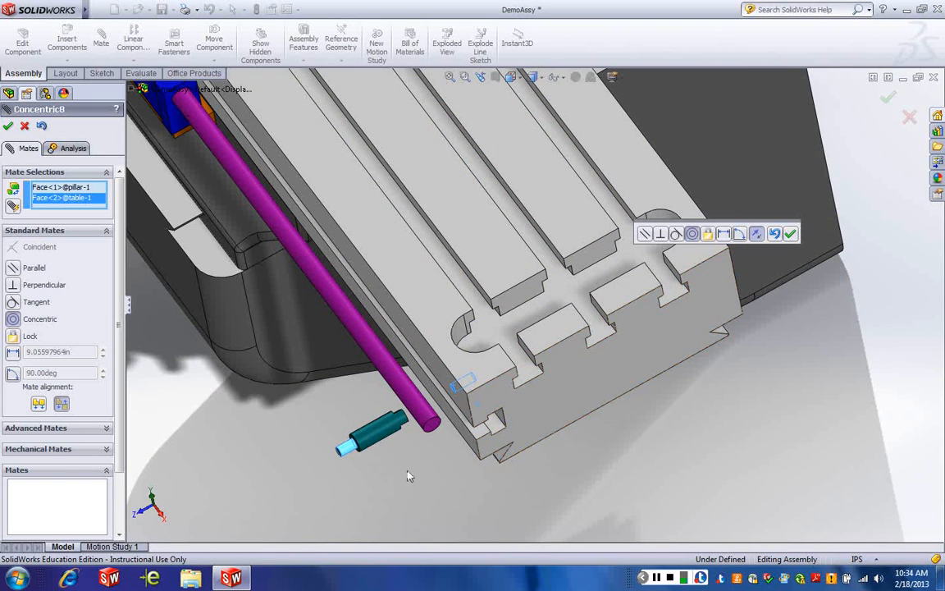
pyautogui.moveTo(347, 453)
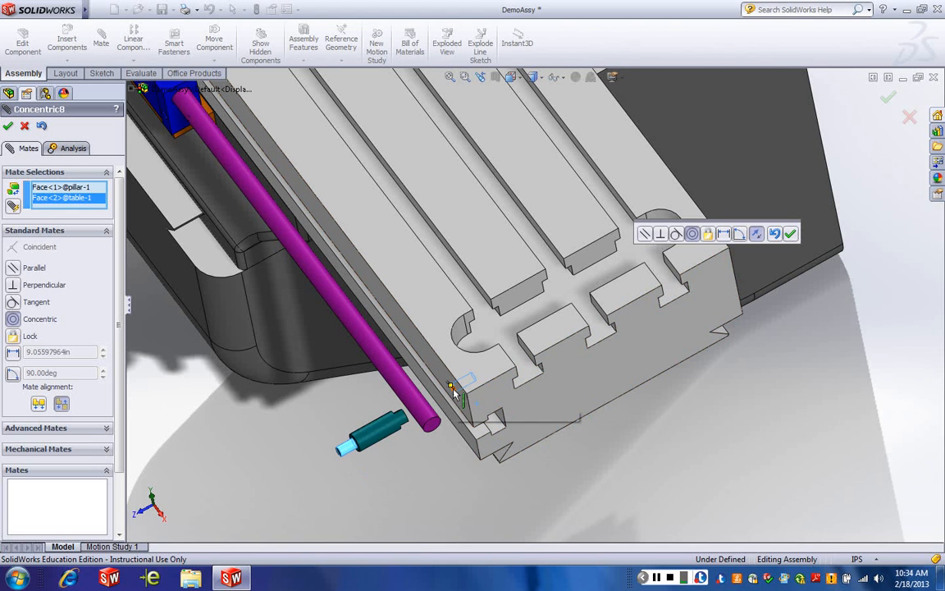
pyautogui.moveTo(731, 249)
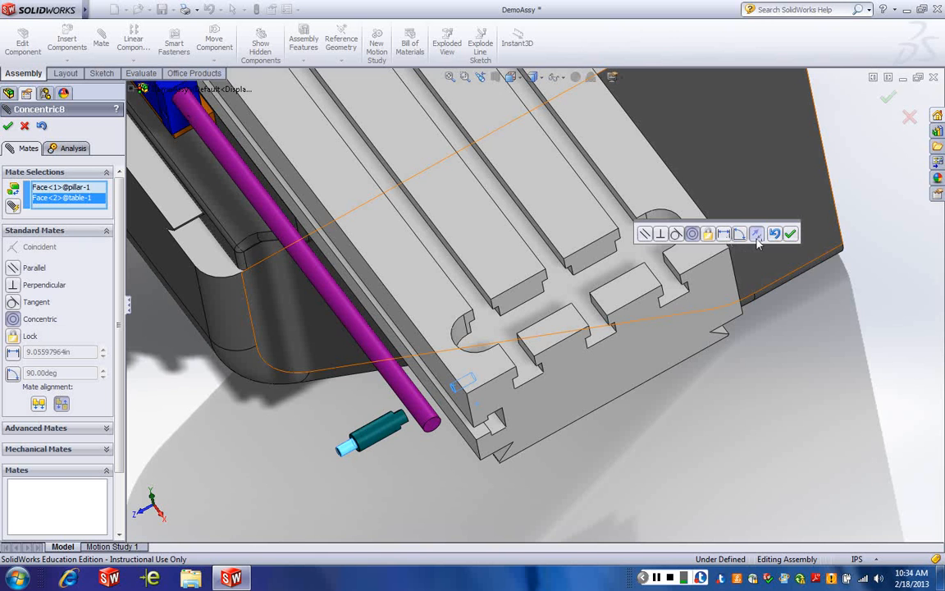
pyautogui.moveTo(756, 233)
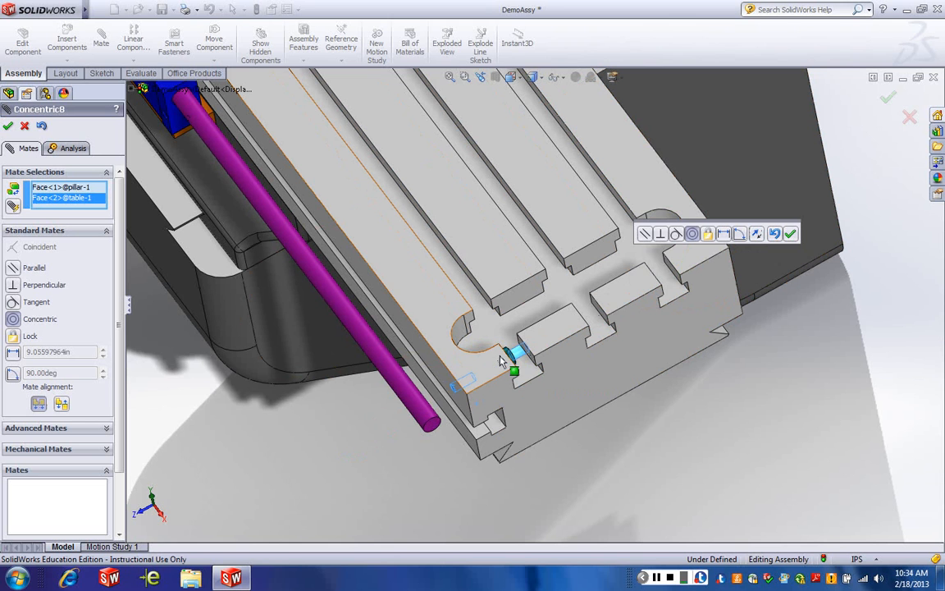
pyautogui.moveTo(512, 361); pyautogui.dragTo(443, 401)
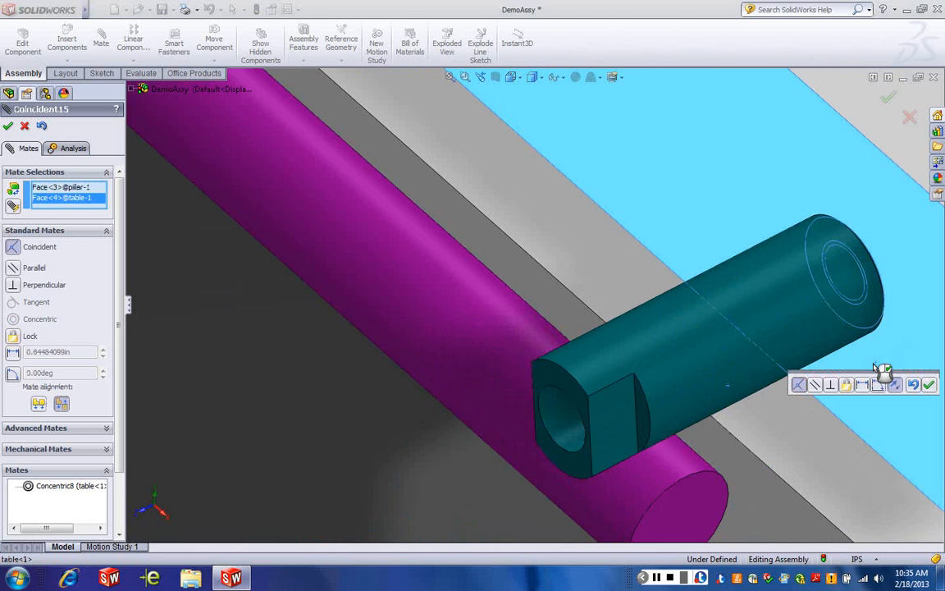
pyautogui.click(928, 384)
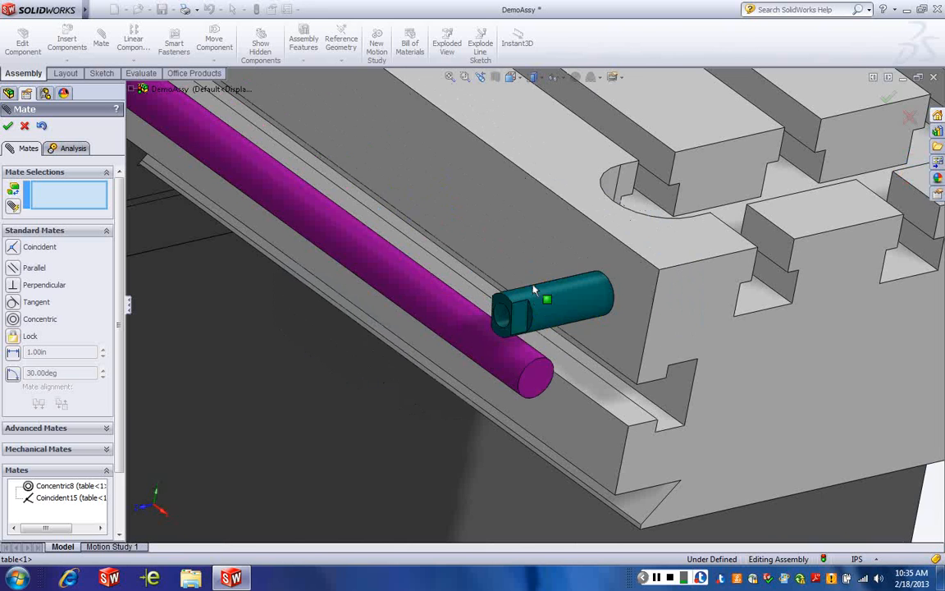
# Bring the pin end of the table into view and pick a clamp face to start a new mate
pyautogui.click(558, 309)
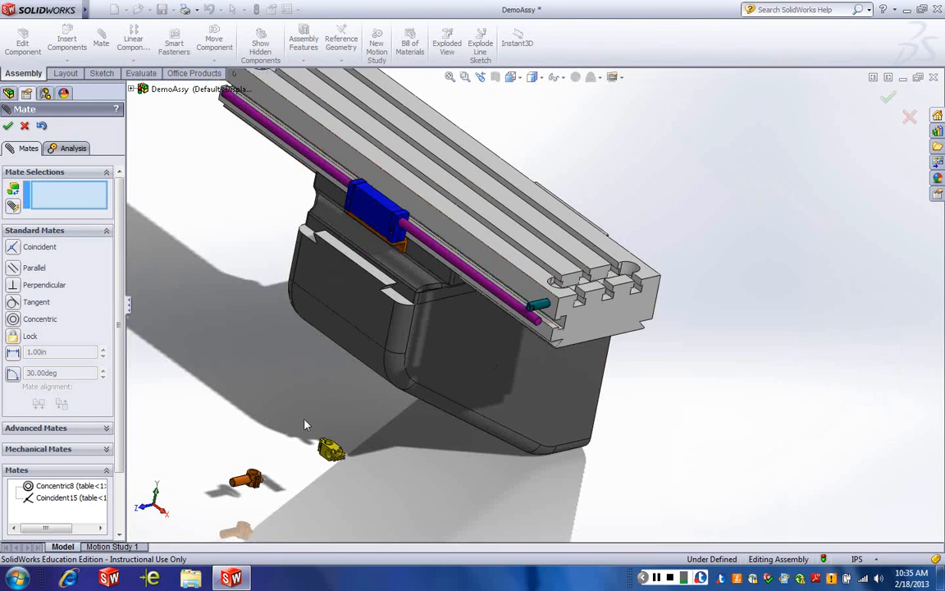
pyautogui.moveTo(446, 325)
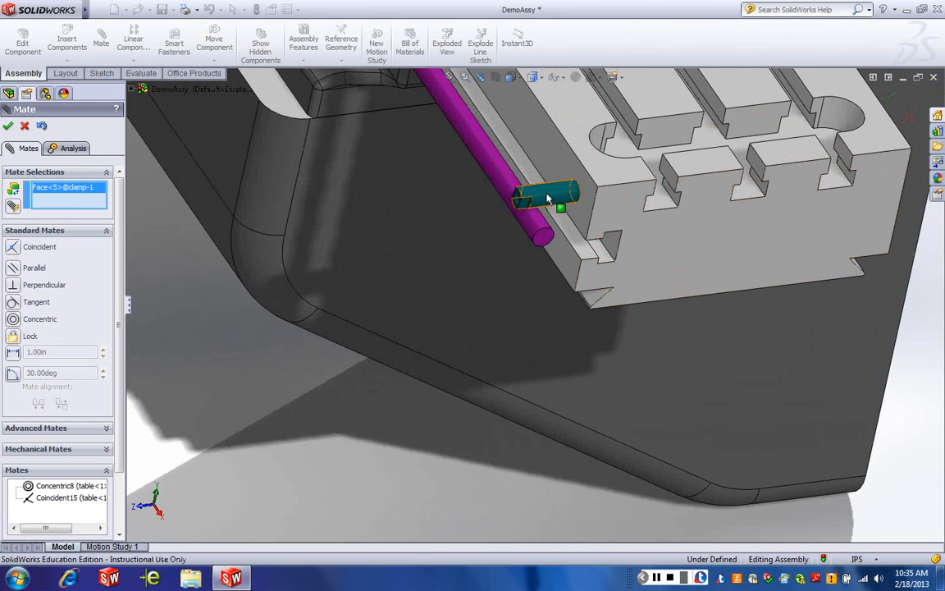
# Mate the clamp's bore concentric to the pin and align it with a table edge
pyautogui.click(562, 207)
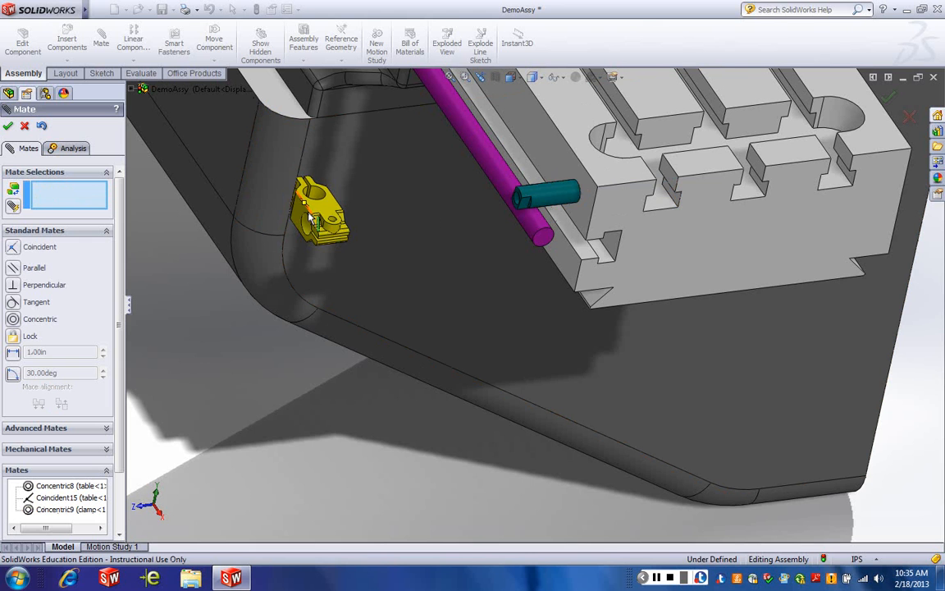
pyautogui.moveTo(320, 210); pyautogui.dragTo(484, 189)
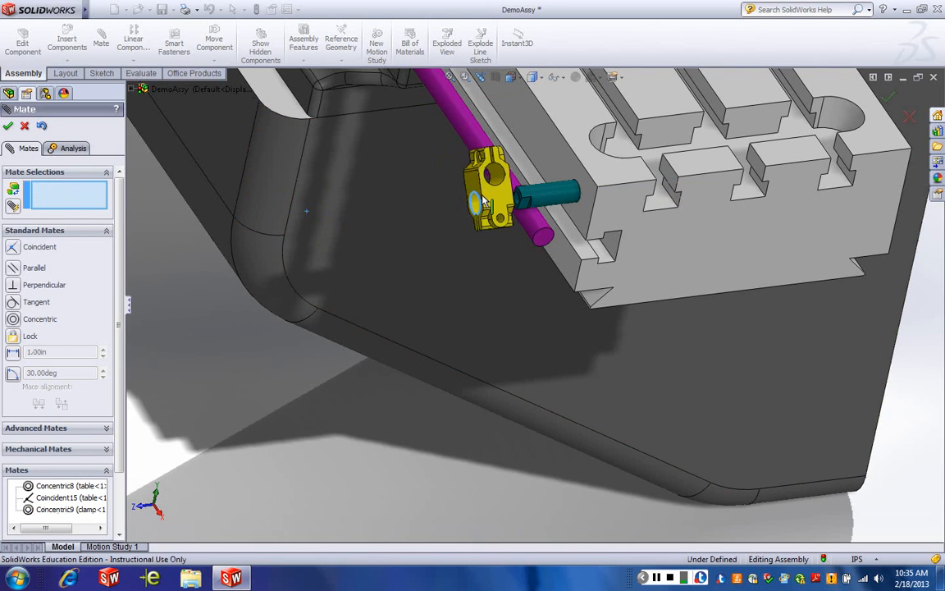
pyautogui.moveTo(489, 194); pyautogui.dragTo(529, 189)
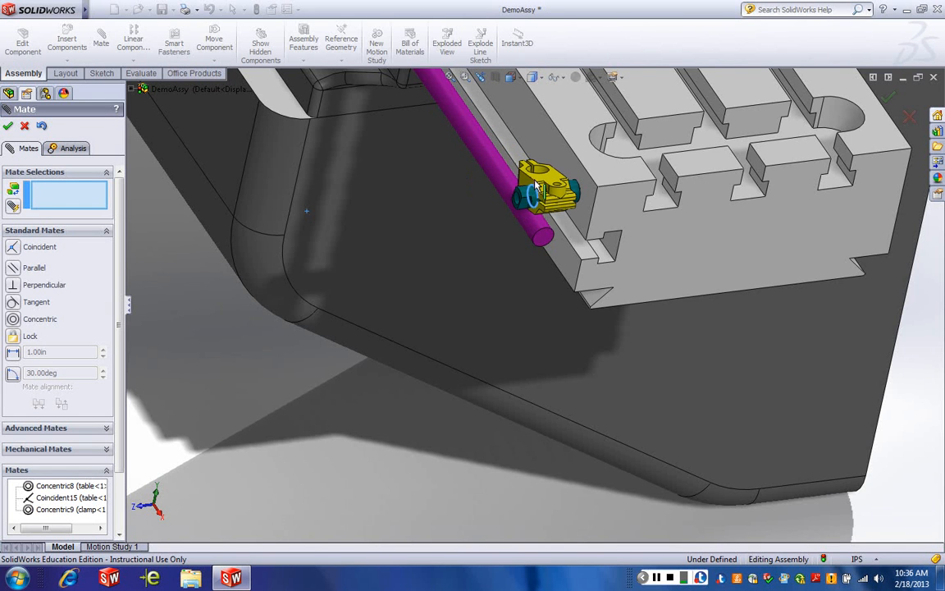
pyautogui.click(331, 310)
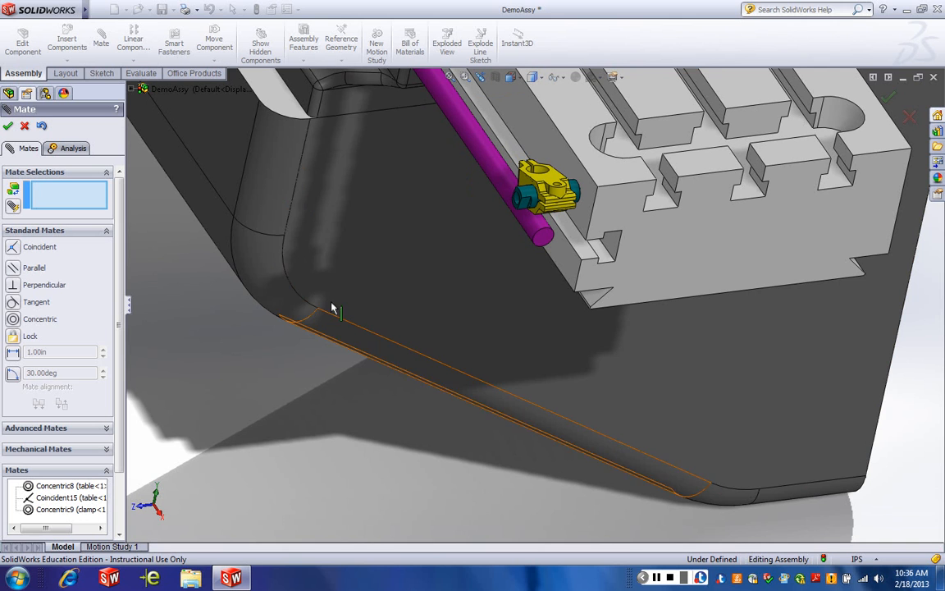
pyautogui.moveTo(452, 272)
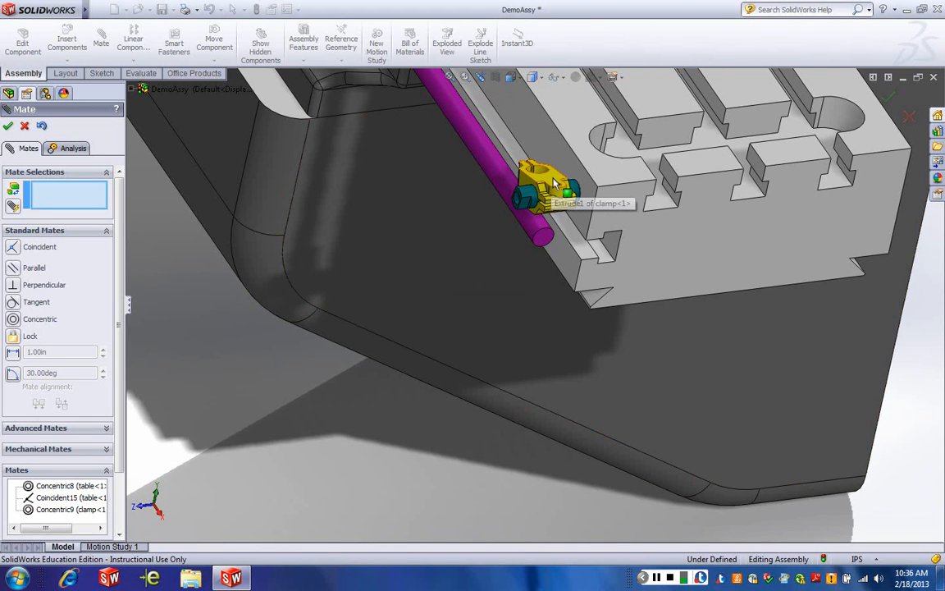
pyautogui.moveTo(552, 180)
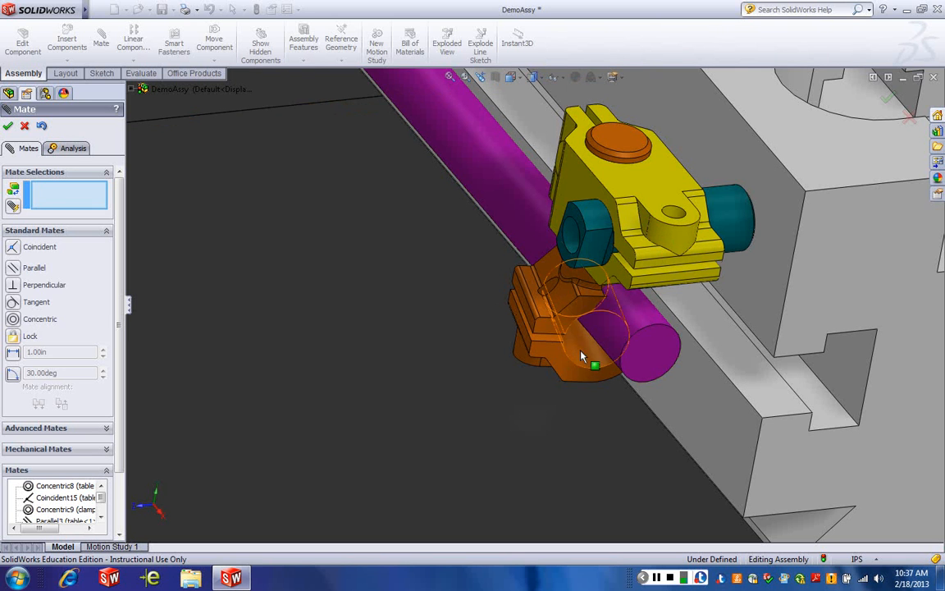
pyautogui.moveTo(623, 337)
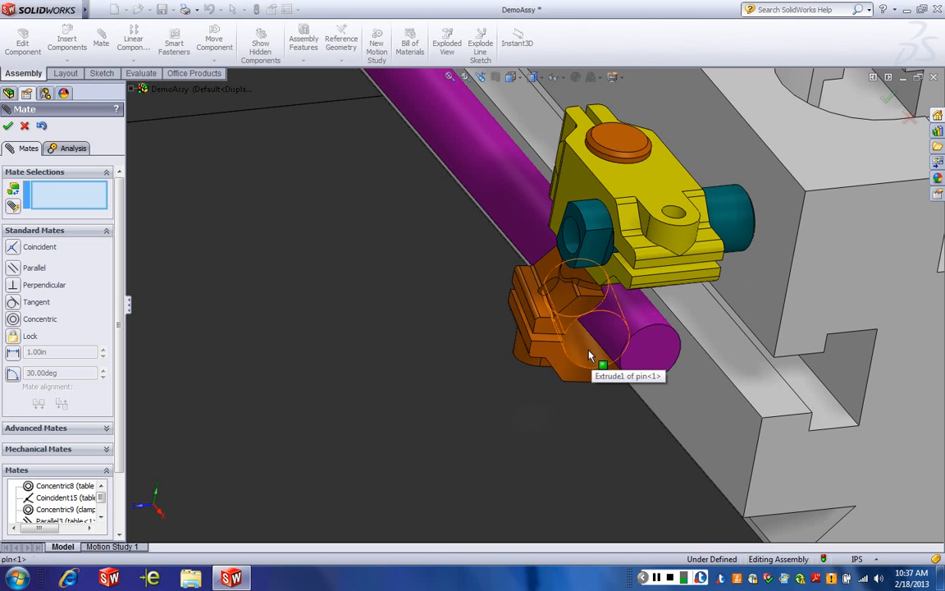
# Mate the pillar concentric to the pin beneath the clamp and close the Mate command
pyautogui.click(591, 347)
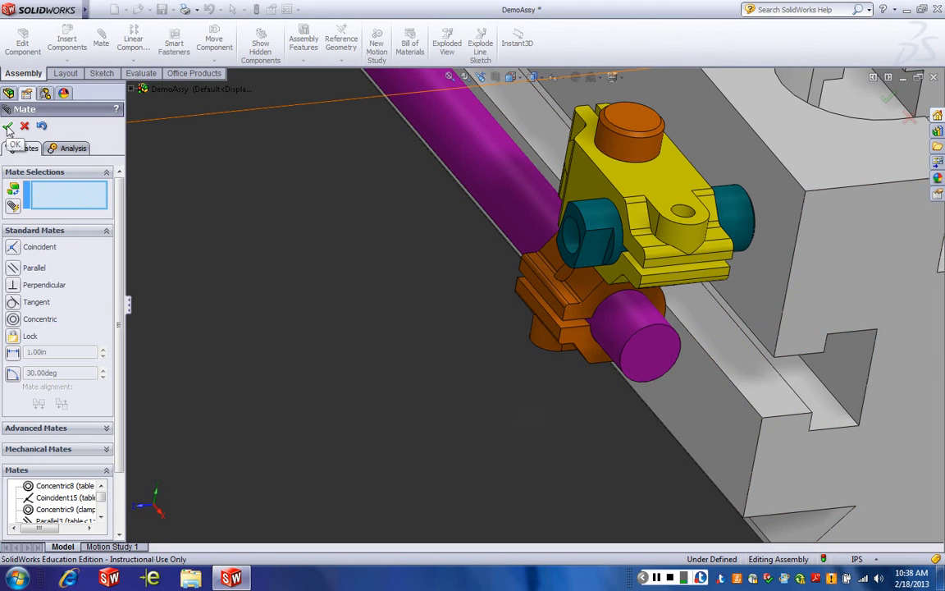
pyautogui.click(14, 144)
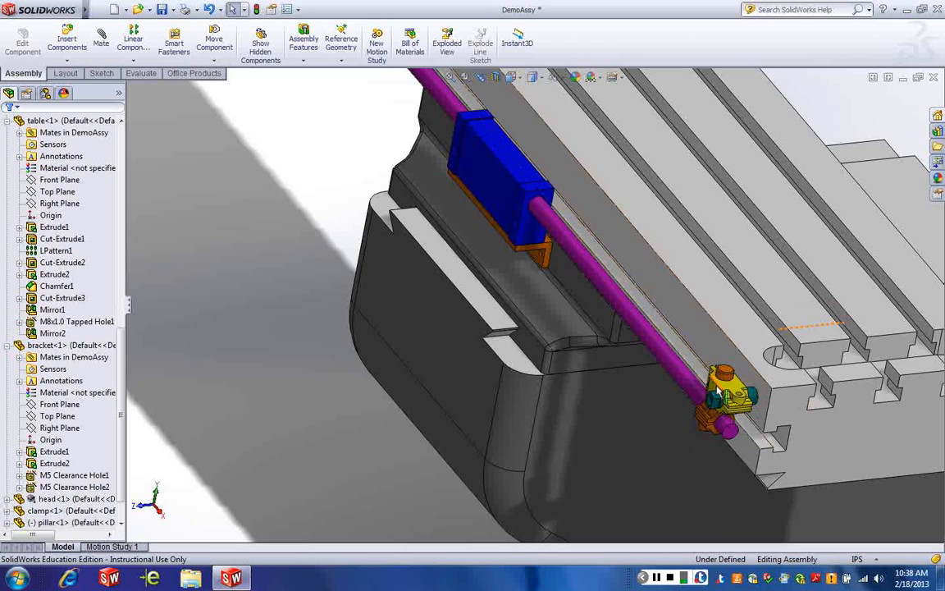
pyautogui.moveTo(730, 390)
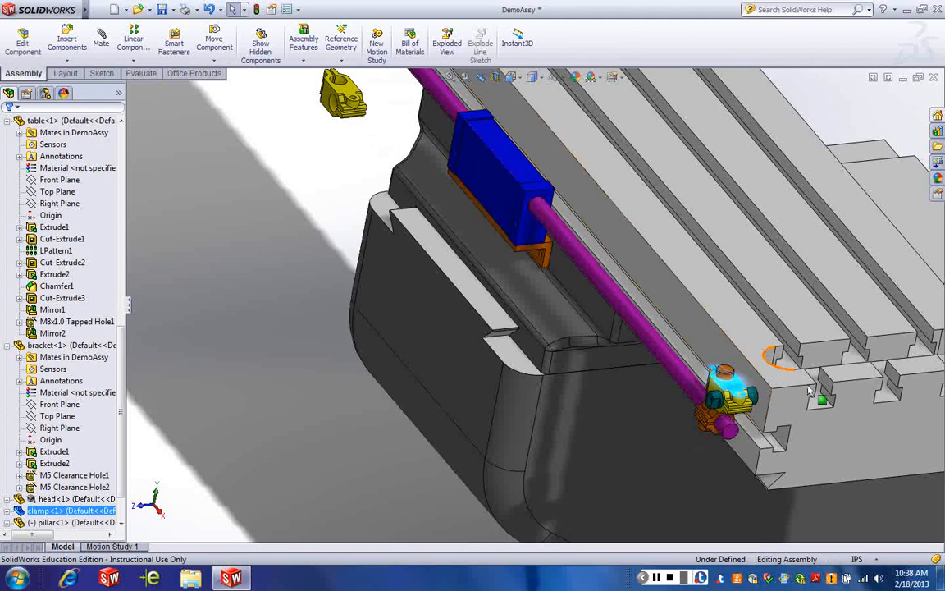
pyautogui.moveTo(709, 418)
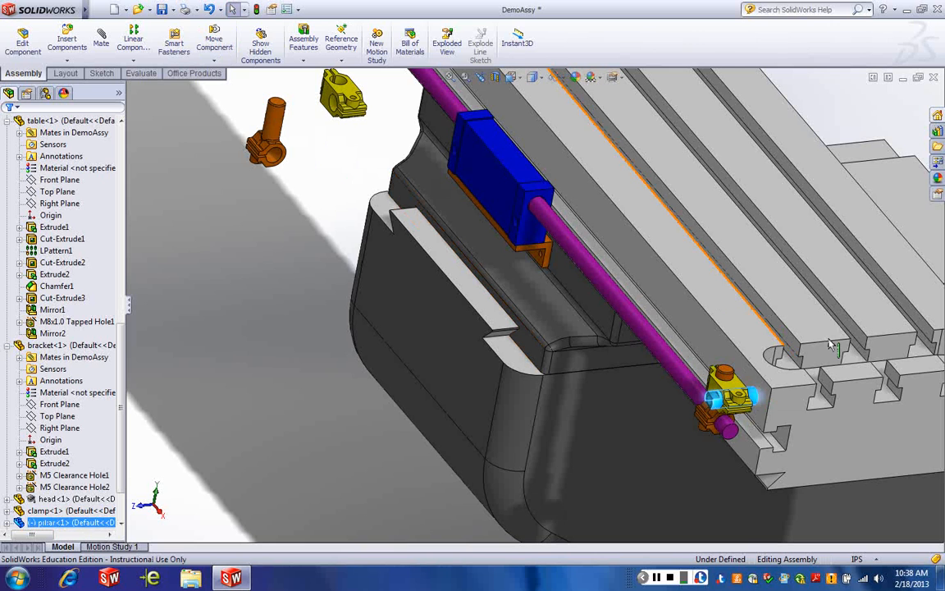
pyautogui.moveTo(753, 404)
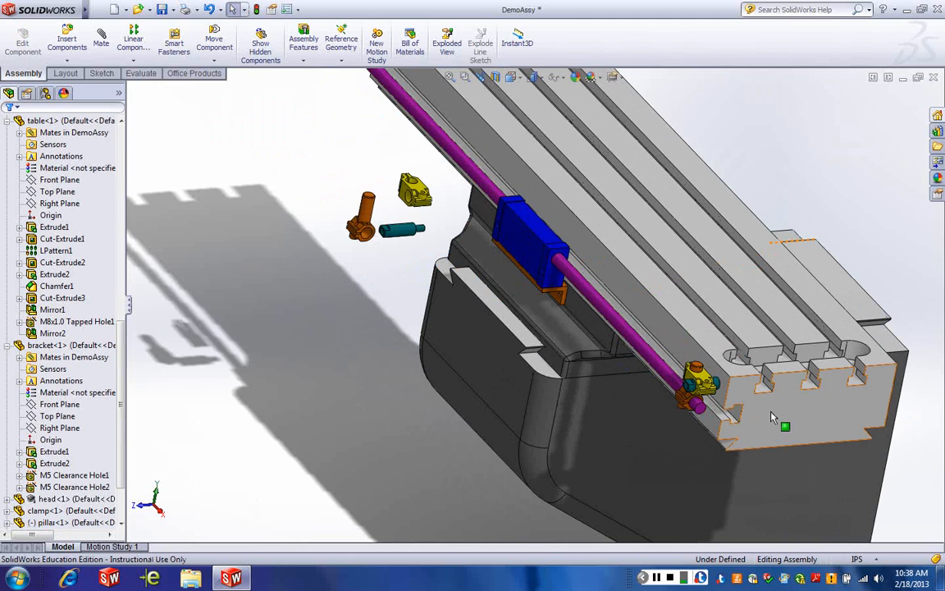
pyautogui.moveTo(714, 391)
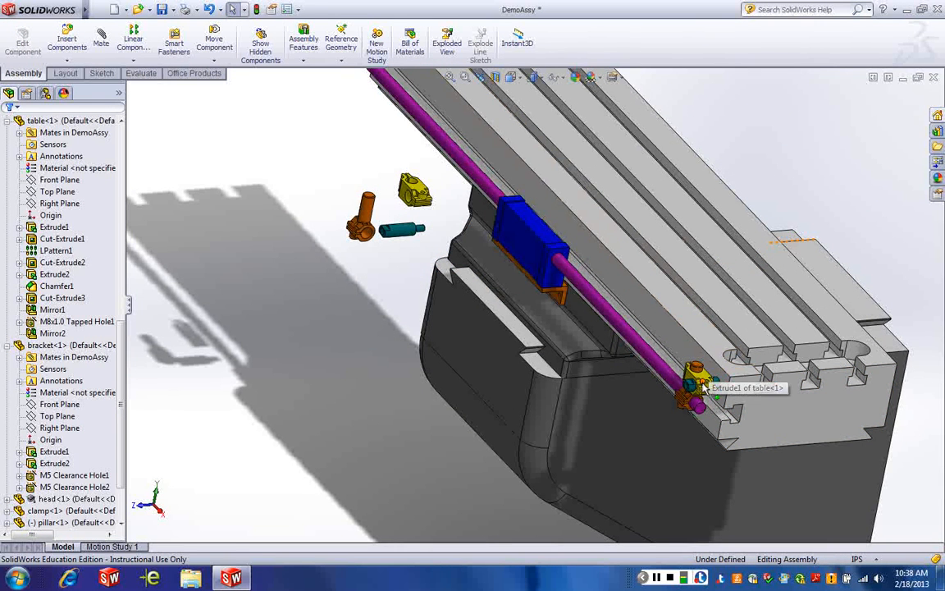